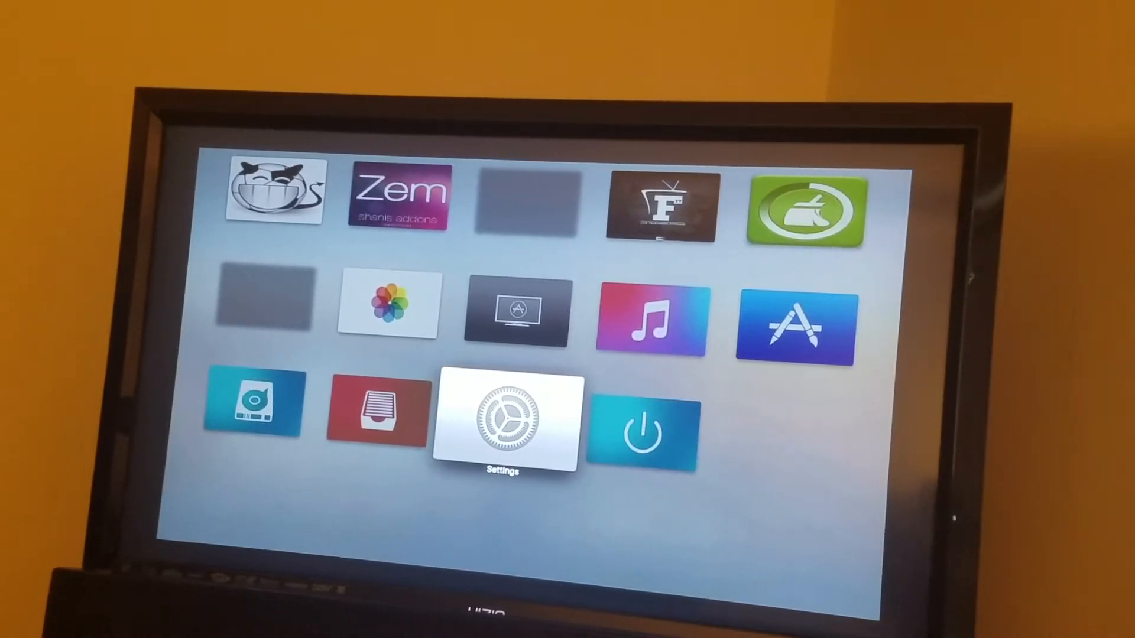
- Browse Settings' add-on browser to the noobsandnerds Repository's video add-ons
left_click(504, 425)
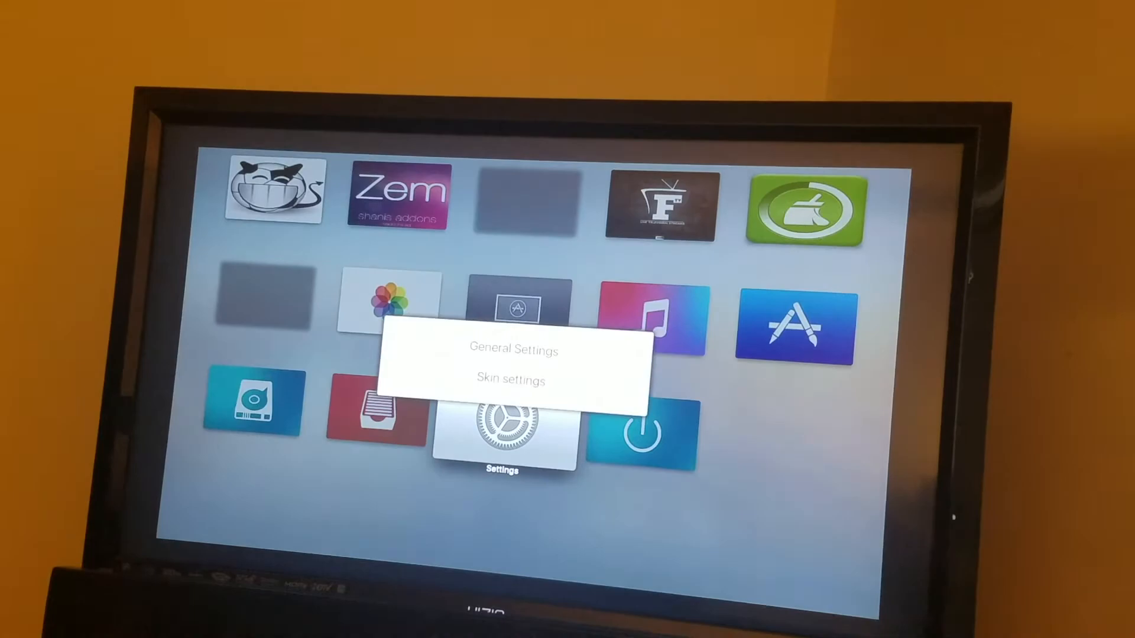
left_click(513, 351)
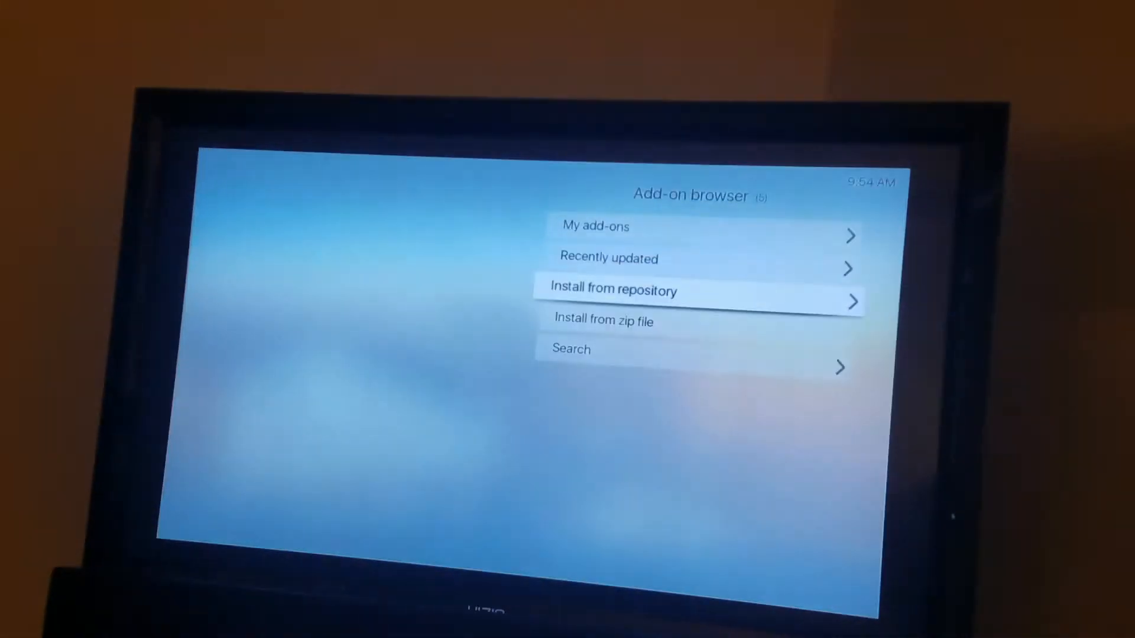
left_click(613, 290)
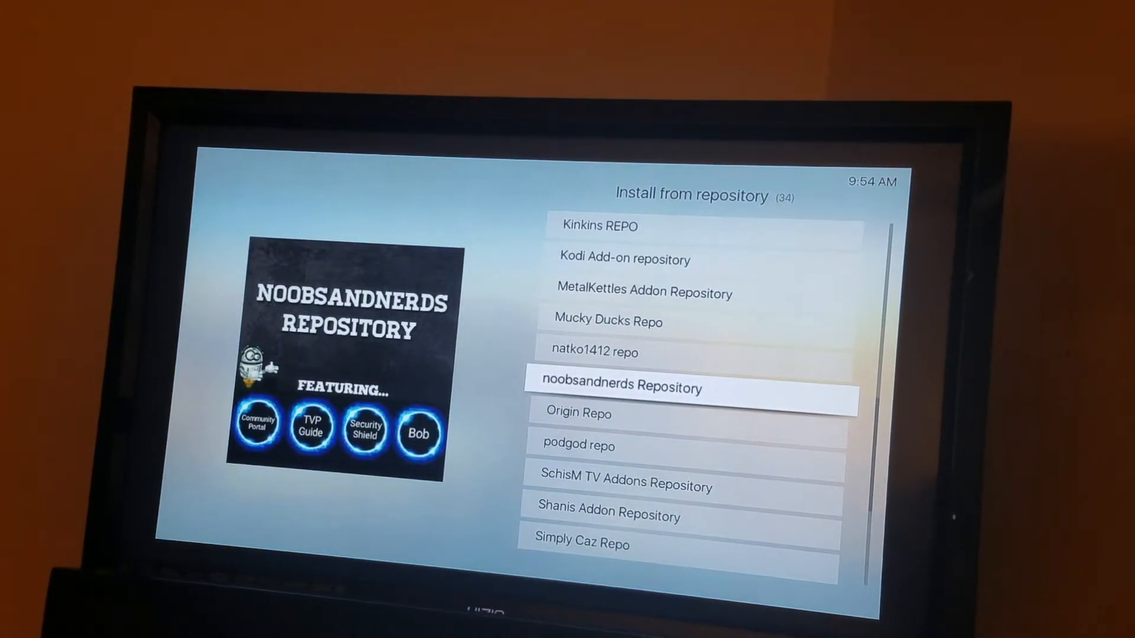
left_click(618, 387)
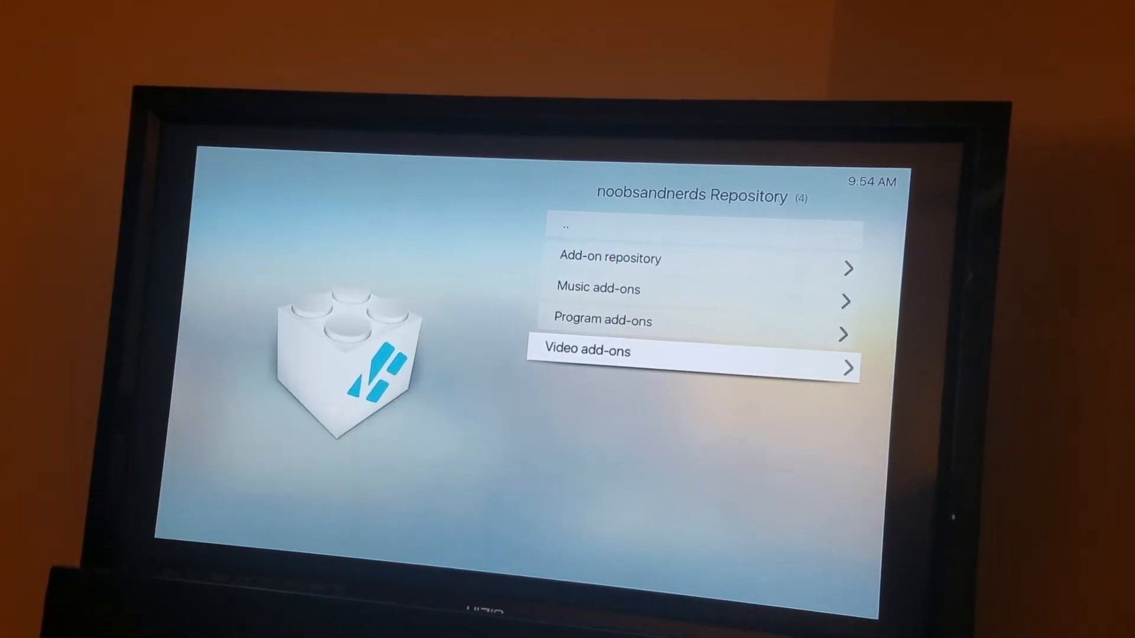
left_click(586, 351)
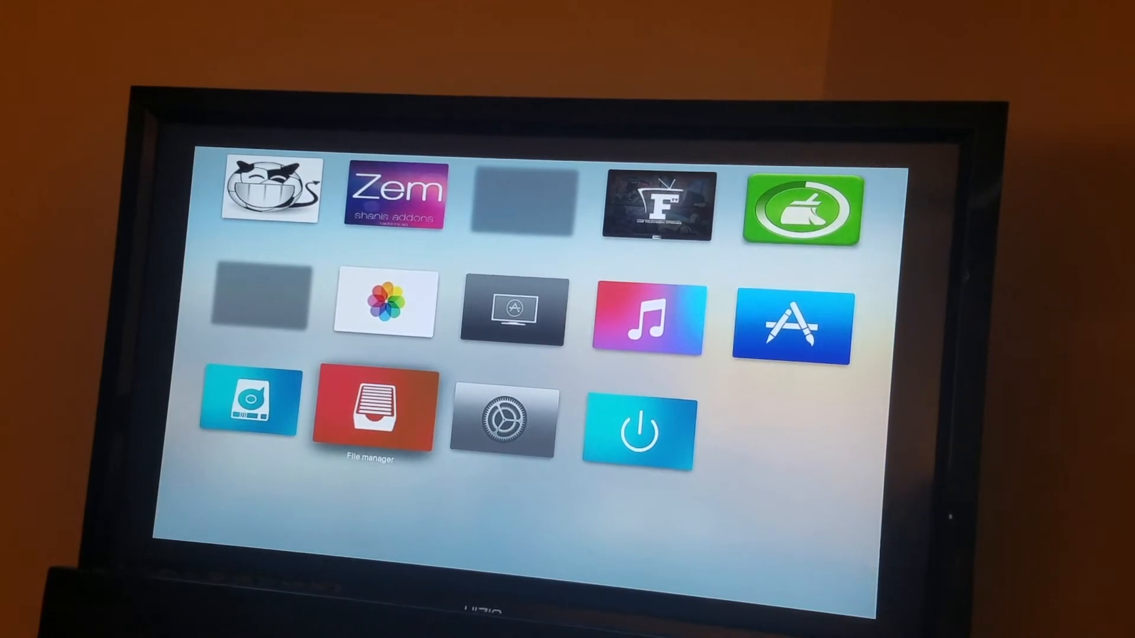
left_click(372, 407)
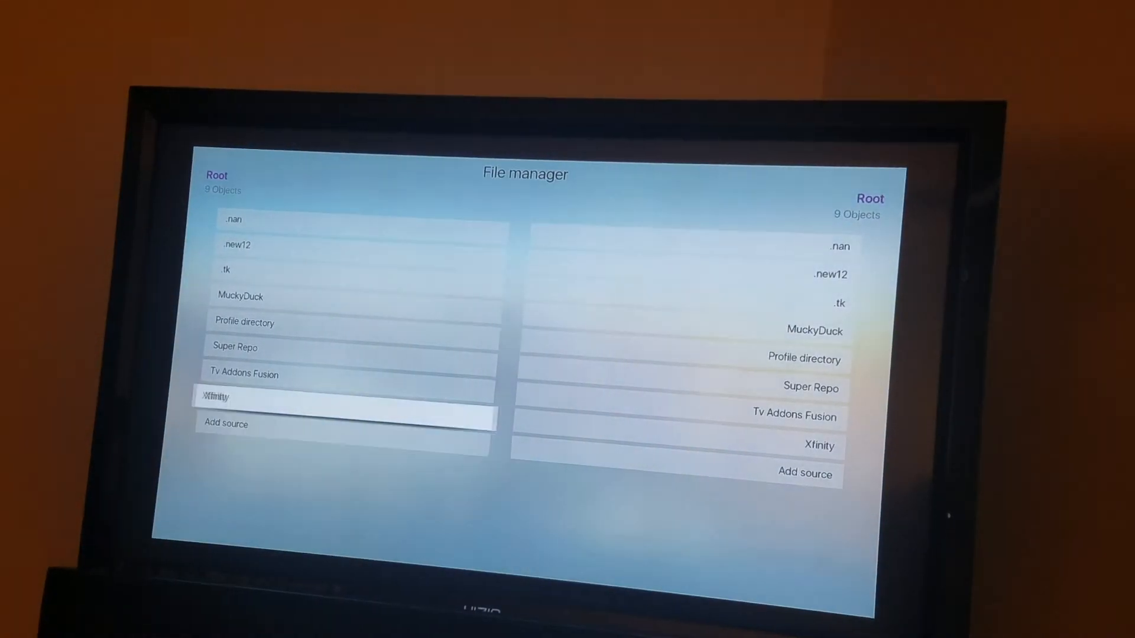
key("up")
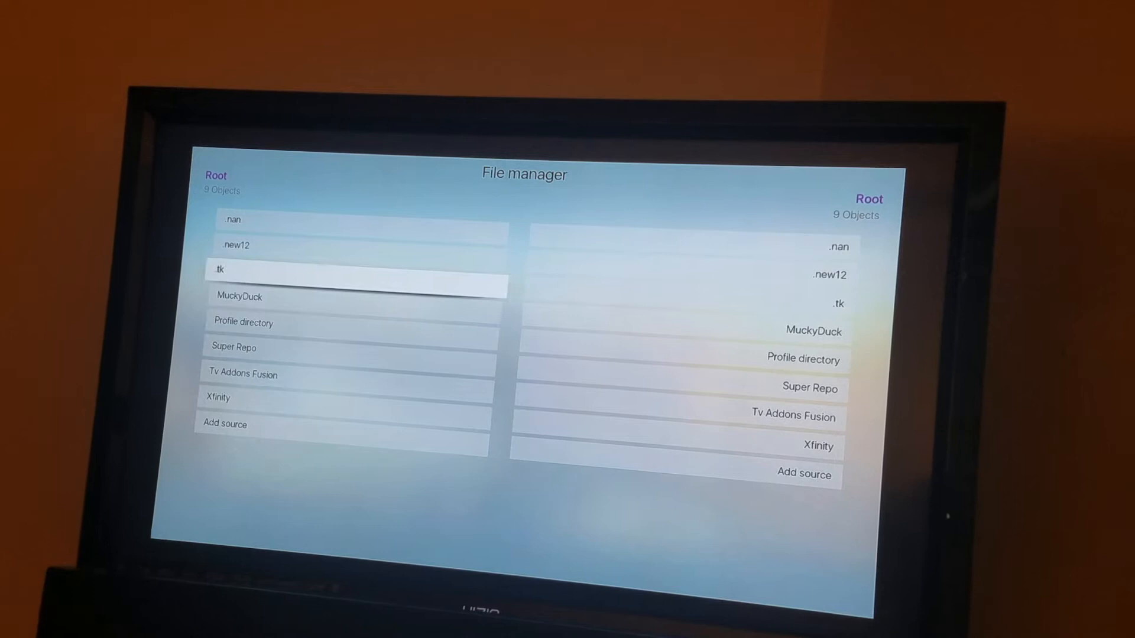
key("Up")
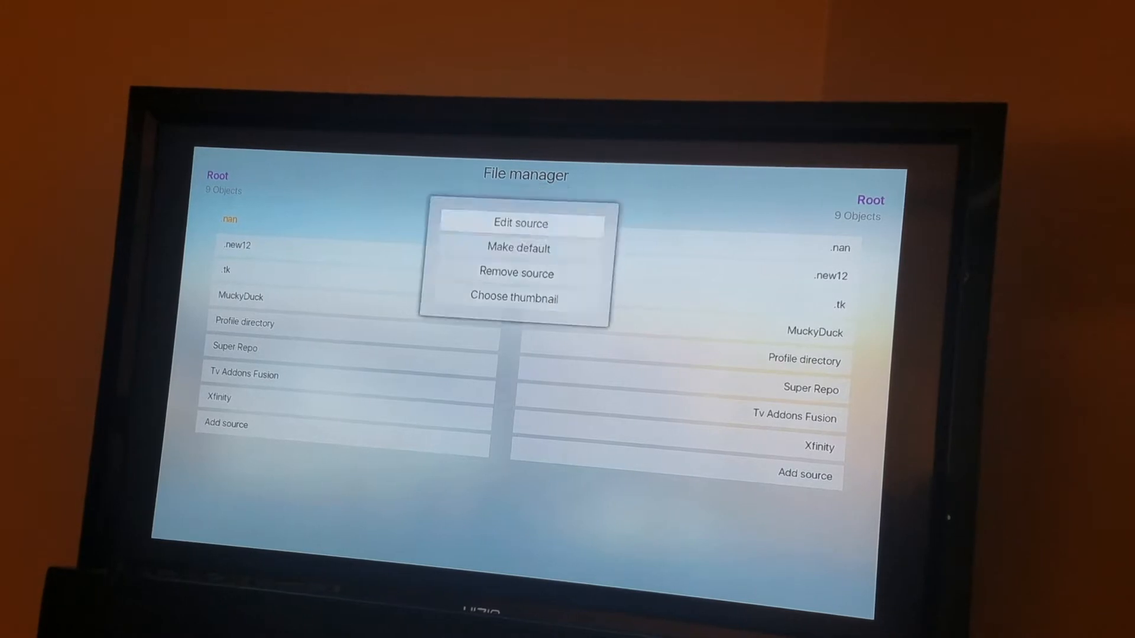
left_click(519, 223)
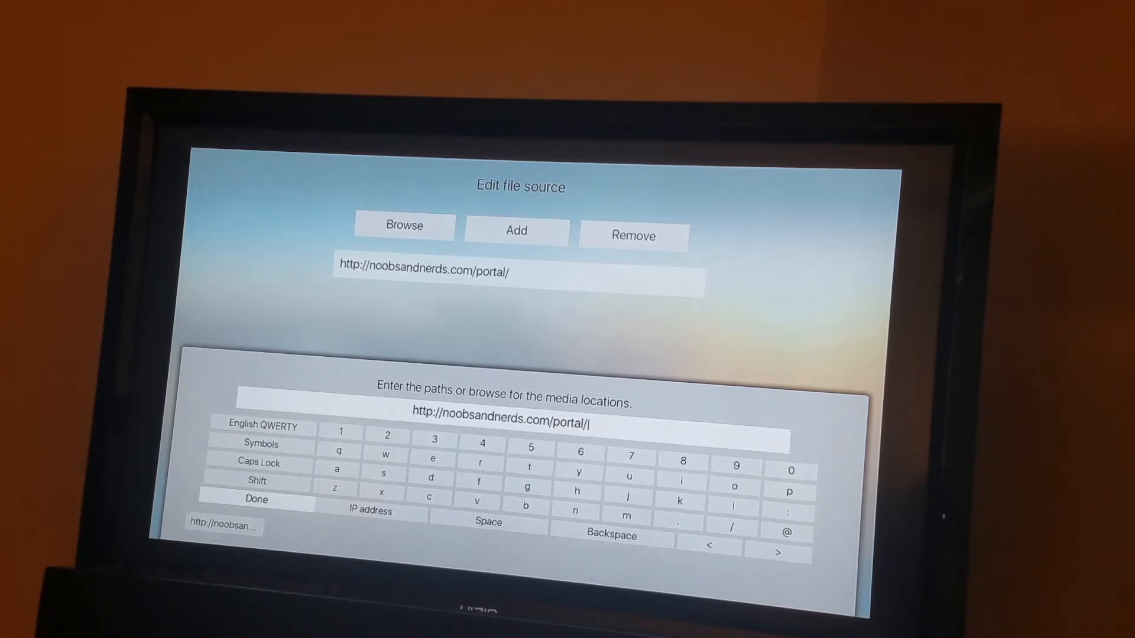
- Save the .nan source path and open Settings from the home screen
left_click(256, 499)
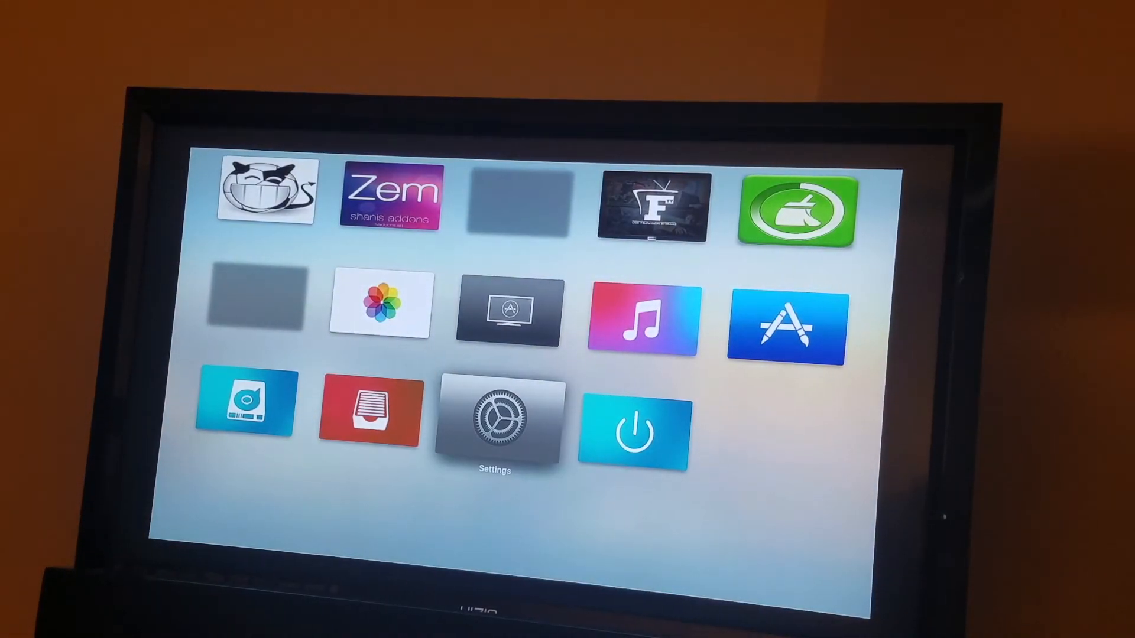
left_click(494, 424)
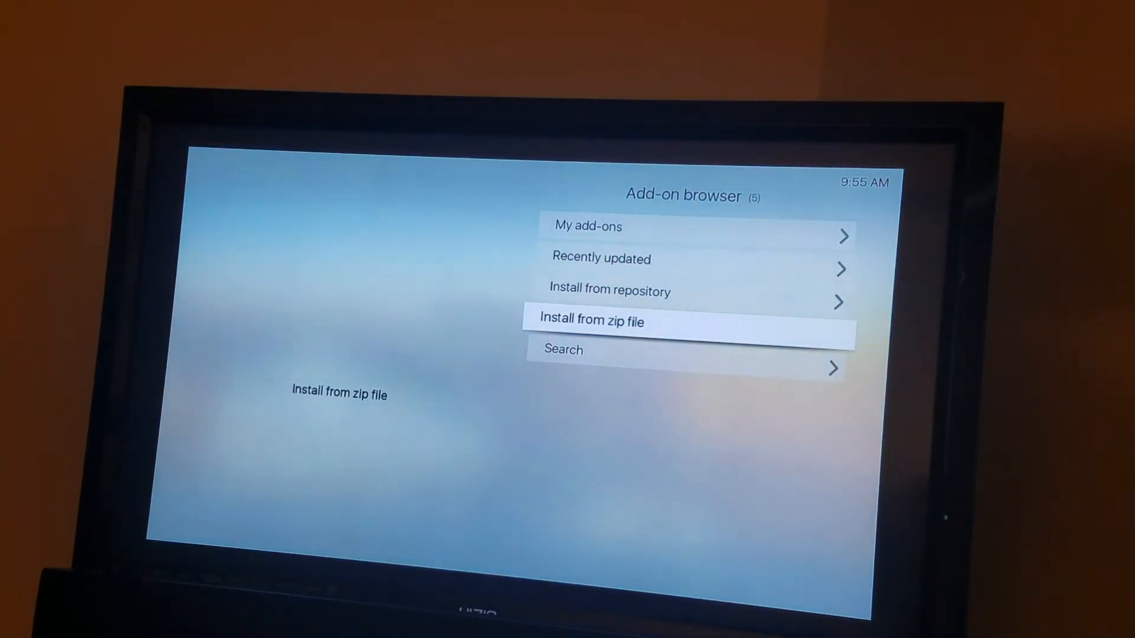
- Install the noobsandnerds repository zip from the .nan source via Install from zip file
left_click(591, 321)
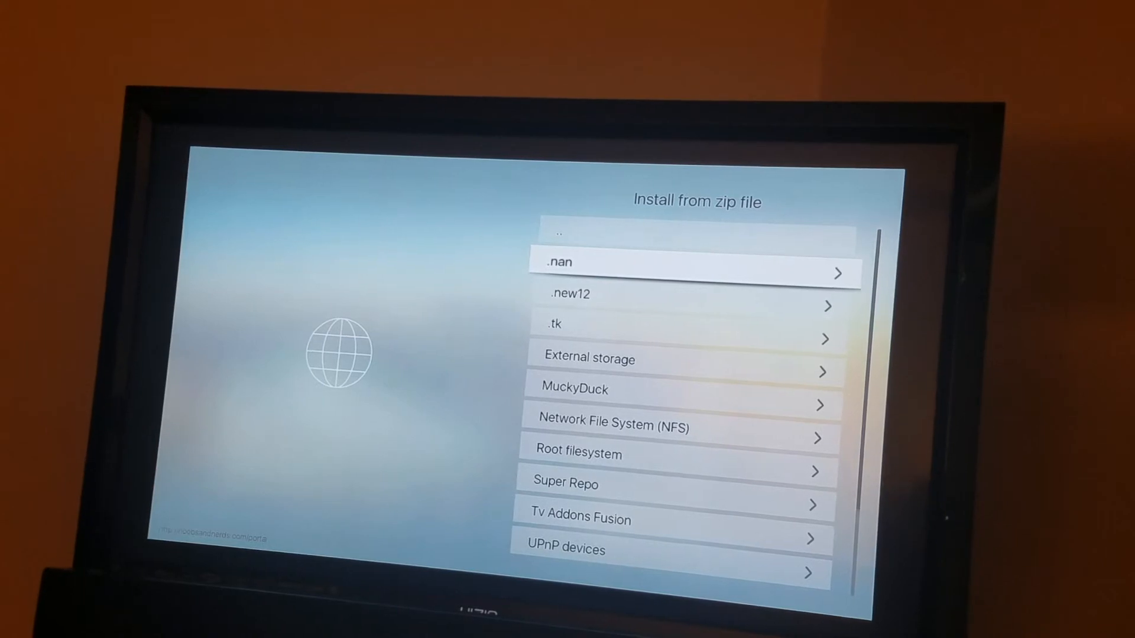
left_click(693, 273)
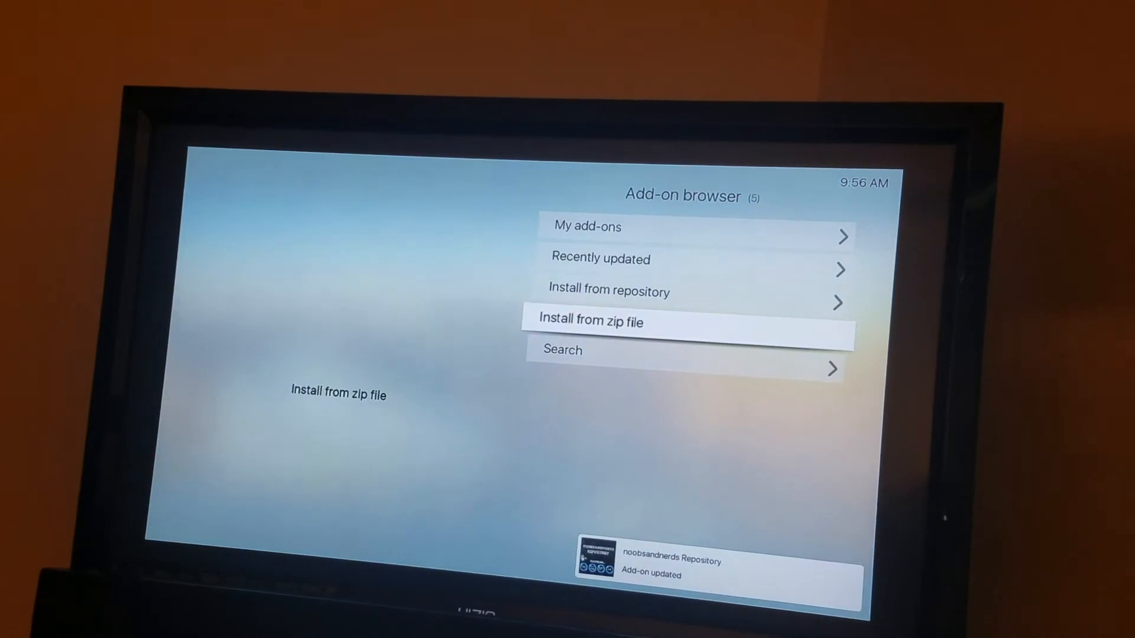
- Scroll to noobsandnerds Repository under Install from repository and list its Video add-ons
key("up")
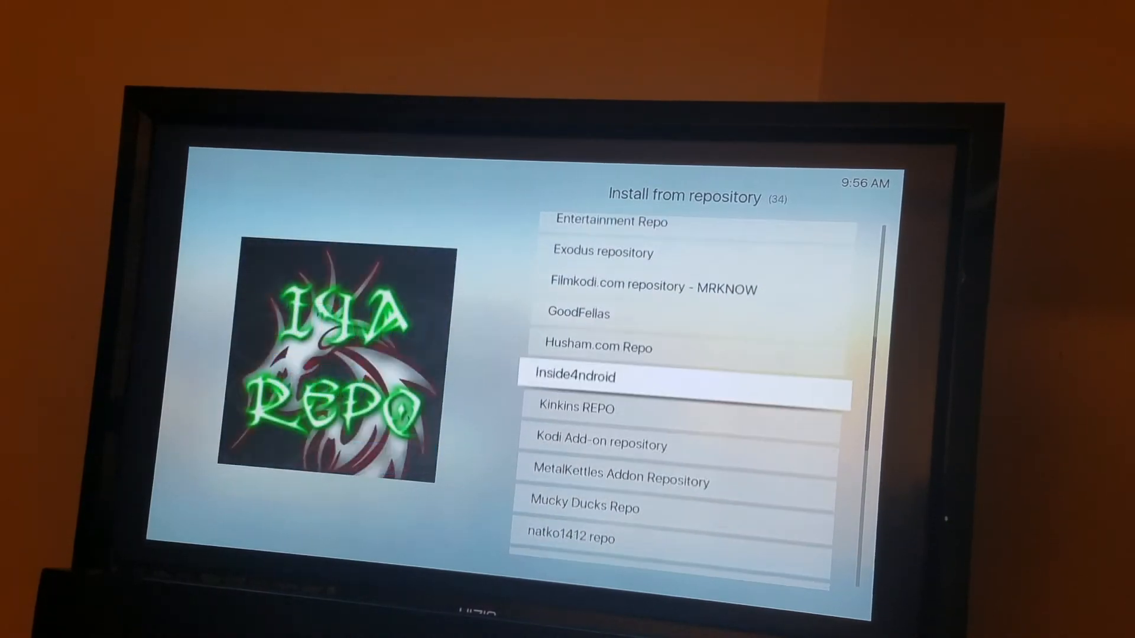
scroll("down", 3)
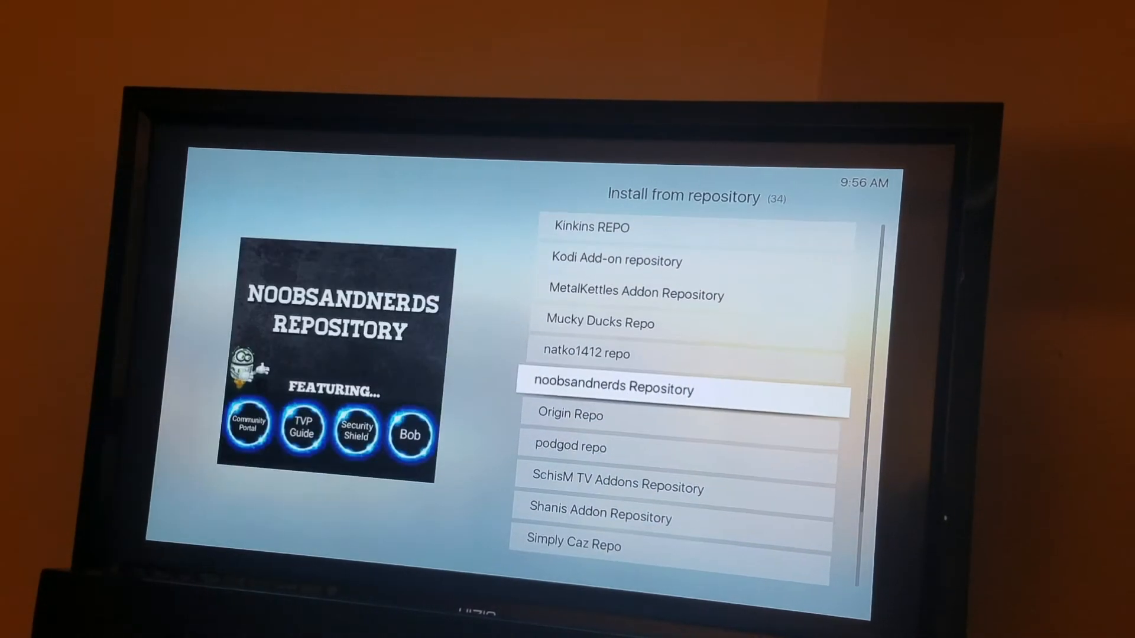
left_click(610, 389)
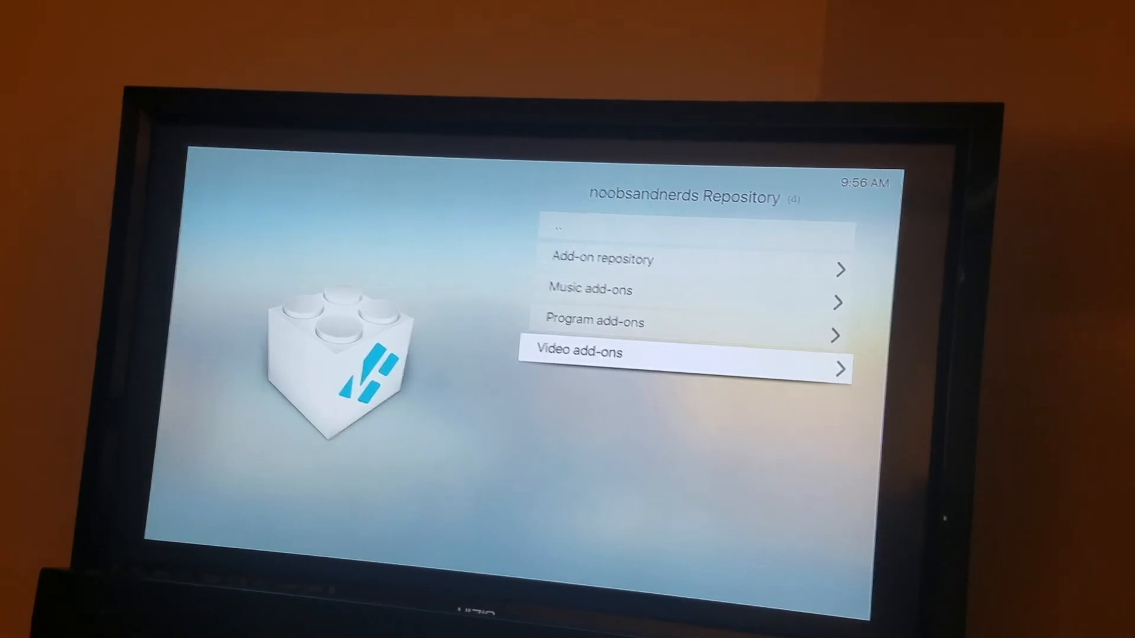
left_click(684, 367)
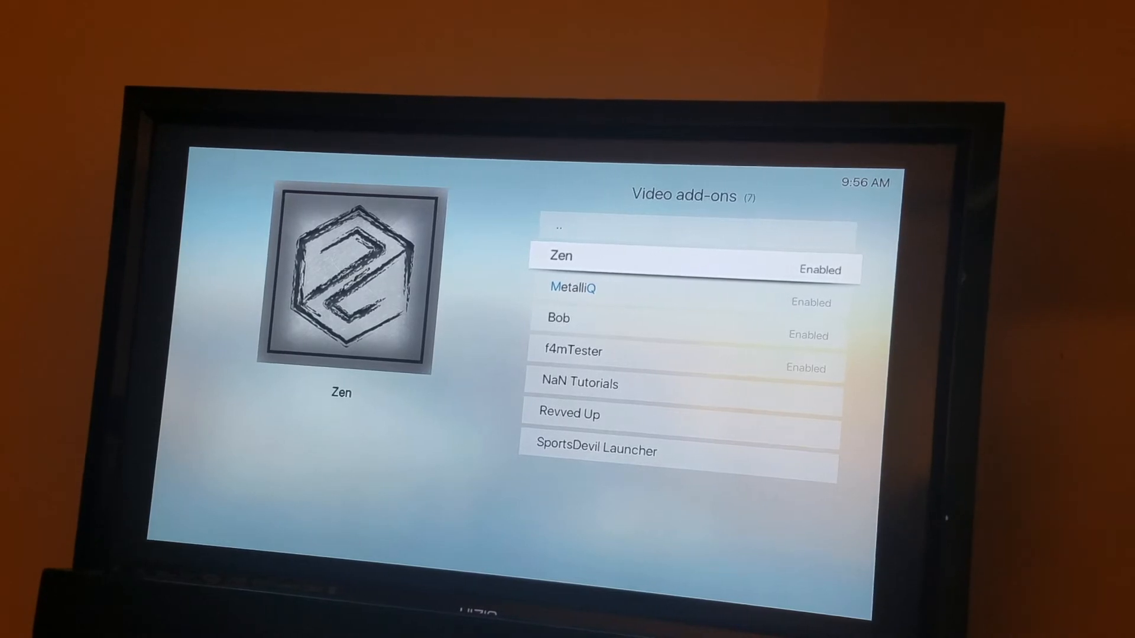
- Open the Zen and MetalliQ add-on info pages and install each
left_click(558, 256)
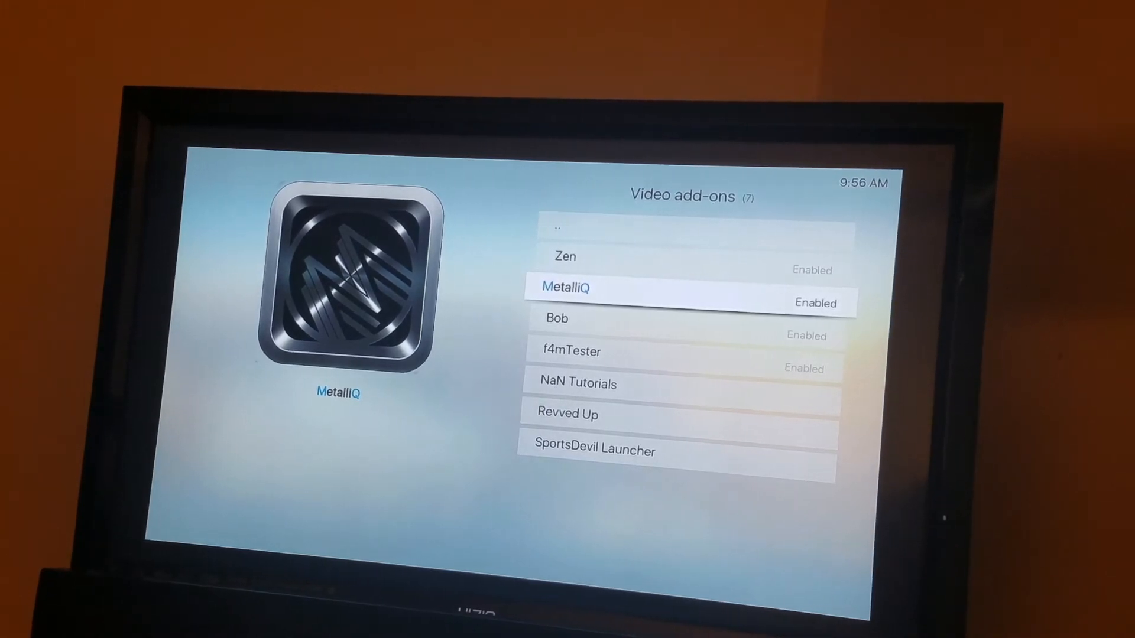
left_click(566, 287)
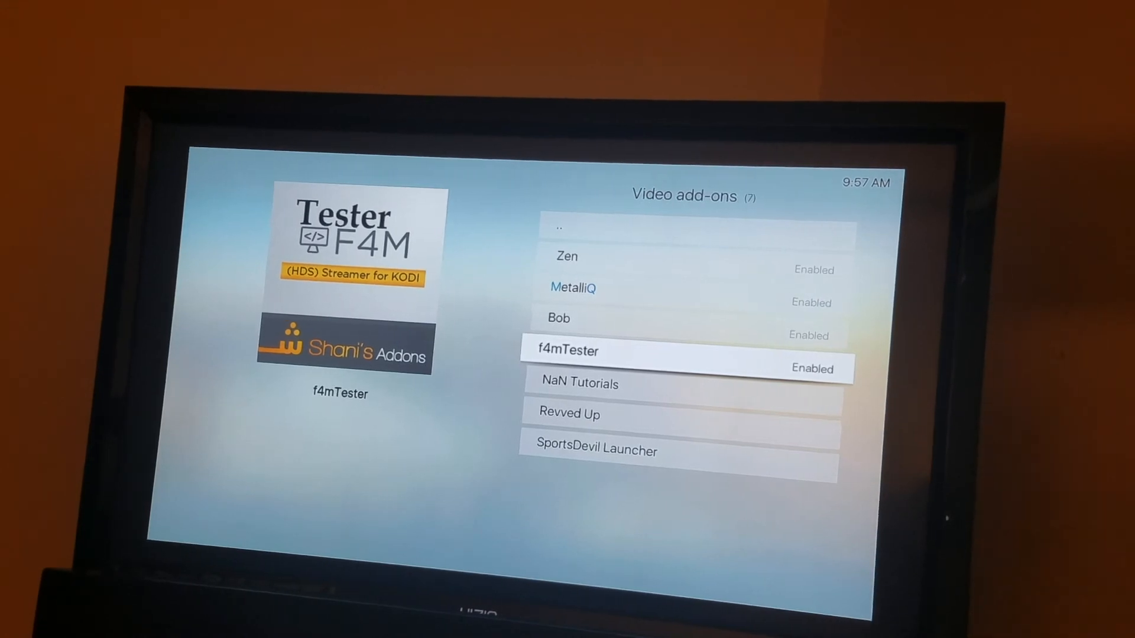
- Back out home and show the 47-entry video add-ons grid with Zen and MetalliQ
left_click(681, 356)
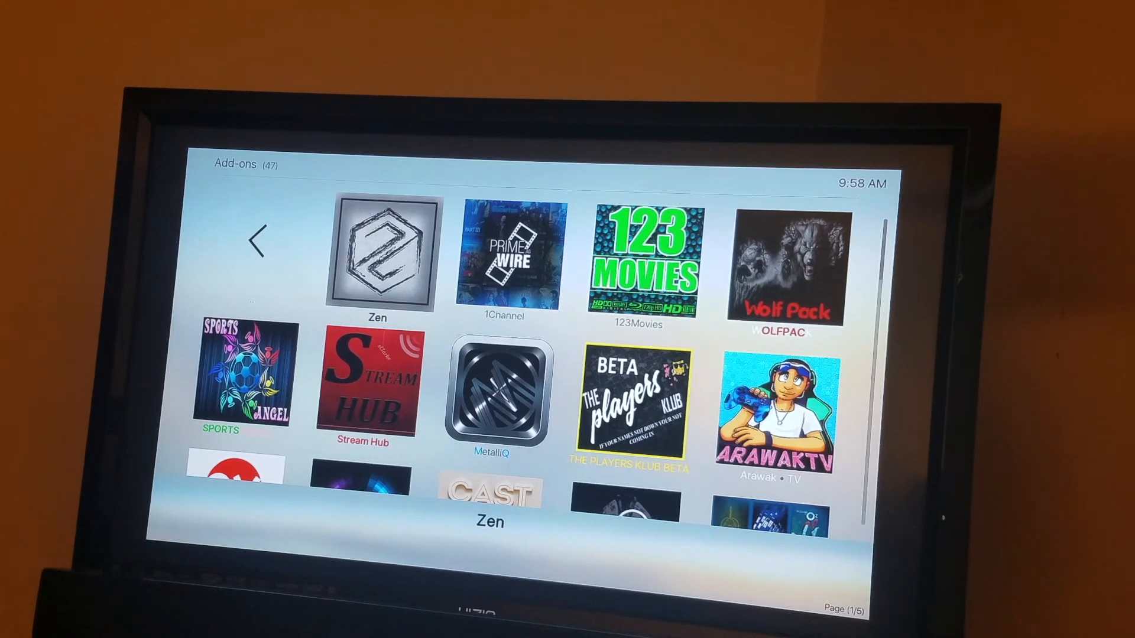
left_click(497, 396)
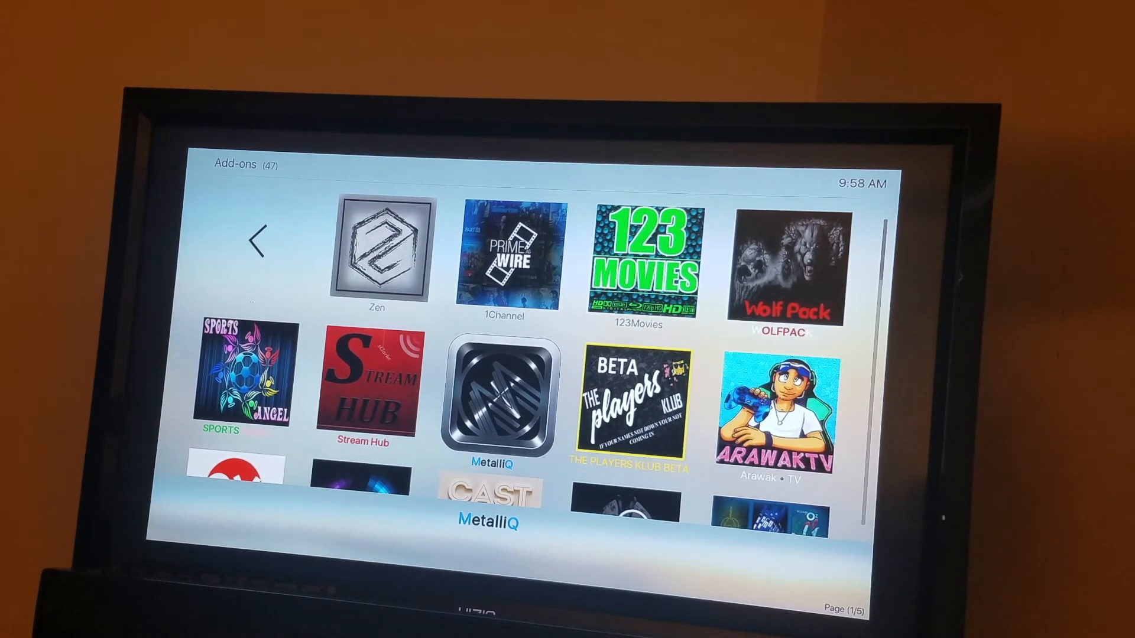